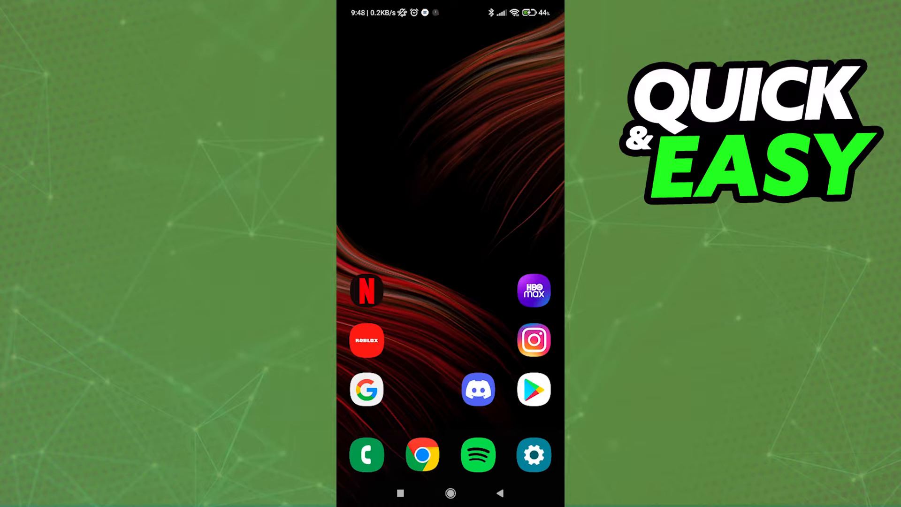
- Launch Chrome from the home screen, landing on roblox.com/create with the Studio availability banner
click(366, 339)
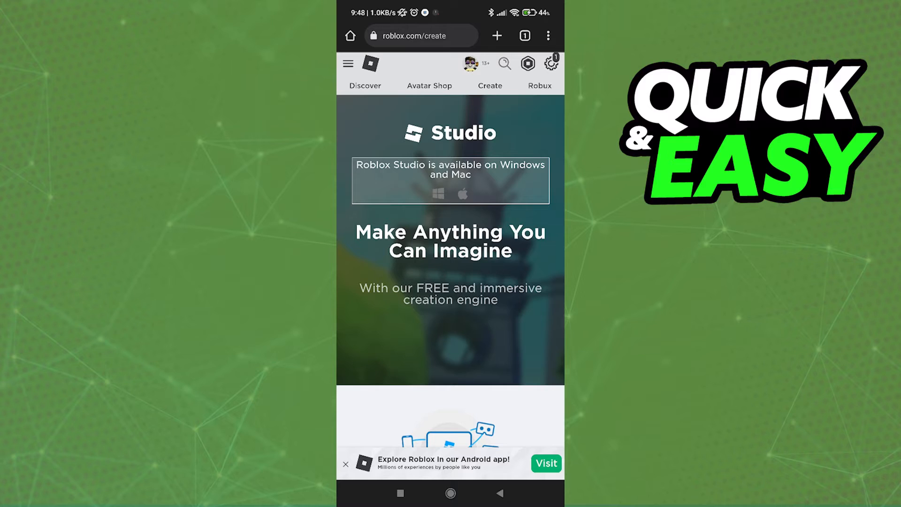
- Scroll down the Create page past the Studio banner to the Make Anything section on target platforms
scroll(down, 3)
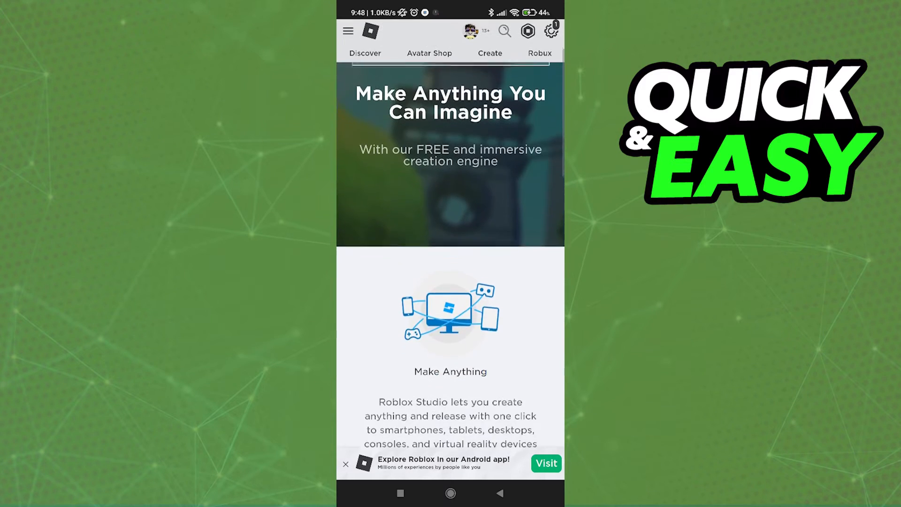
scroll(down, 3)
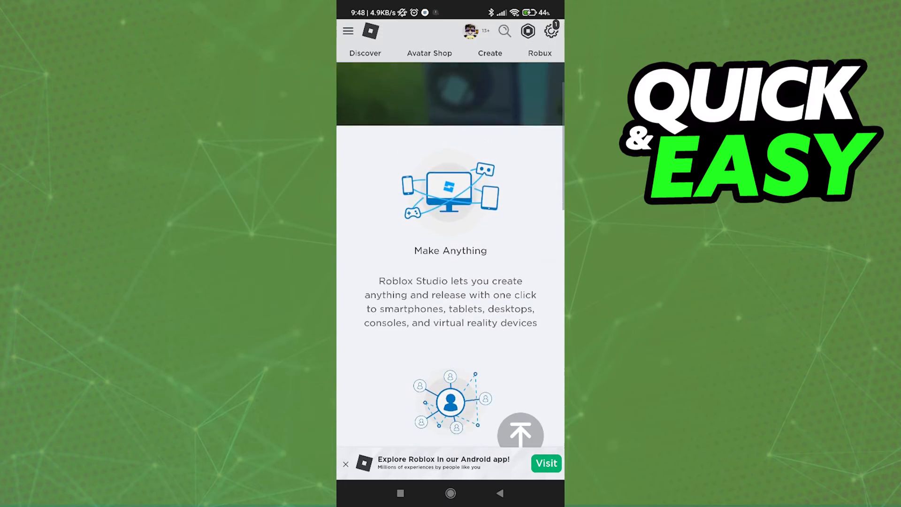
scroll(down, 3)
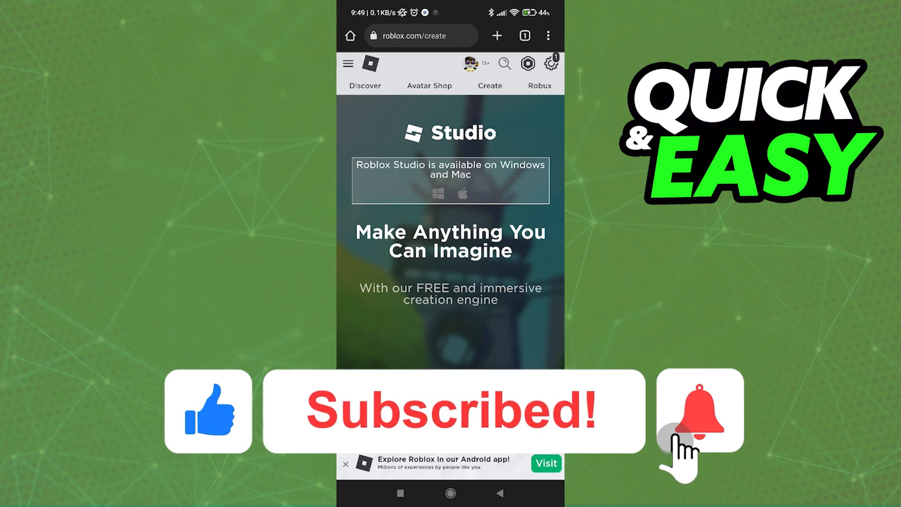
- Return to the top banner stating Roblox Studio is available on Windows and Mac
click(699, 410)
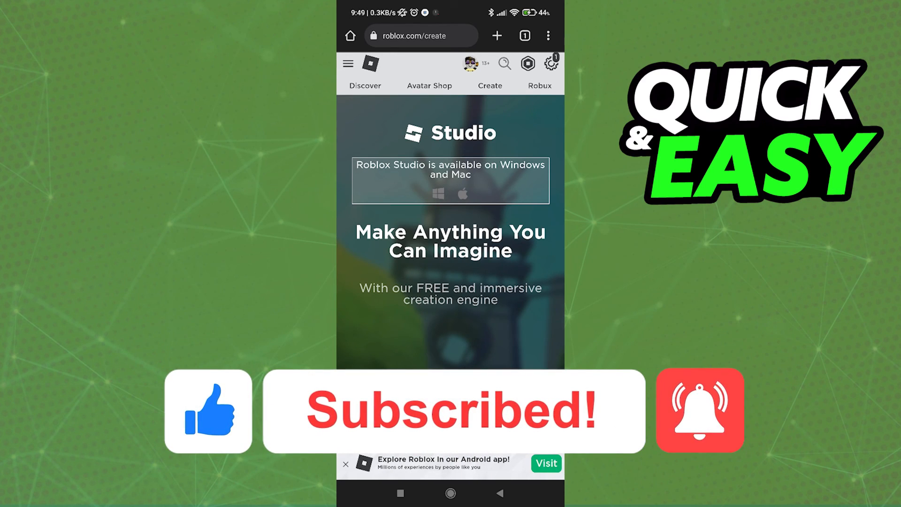